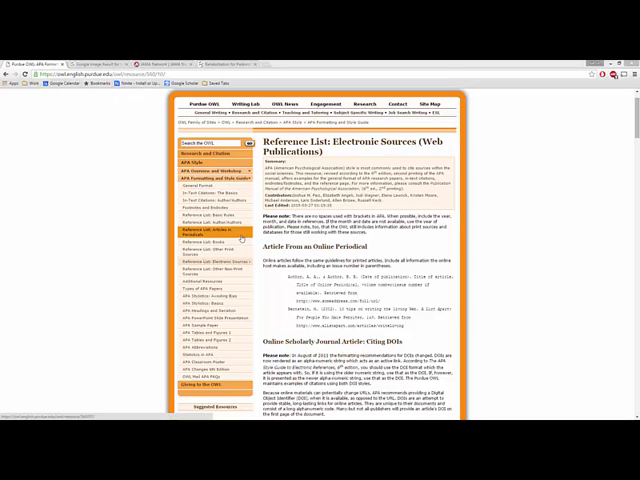
- Browse the APA 'In-Text Citations: The Basics' and 'Author/Authors' pages in the OWL sidebar
click(200, 190)
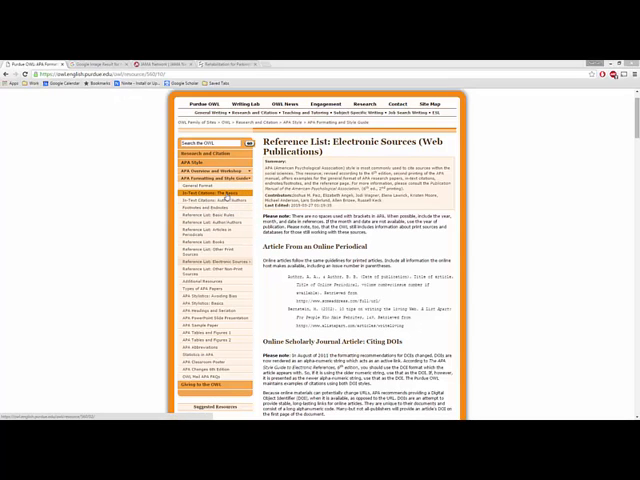
click(210, 222)
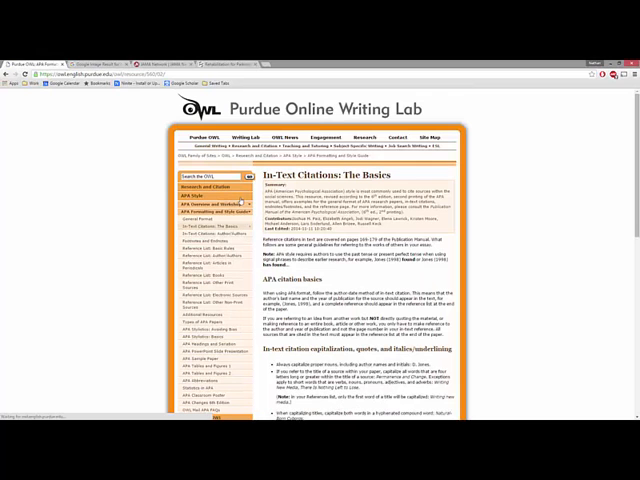
scroll(down, 3)
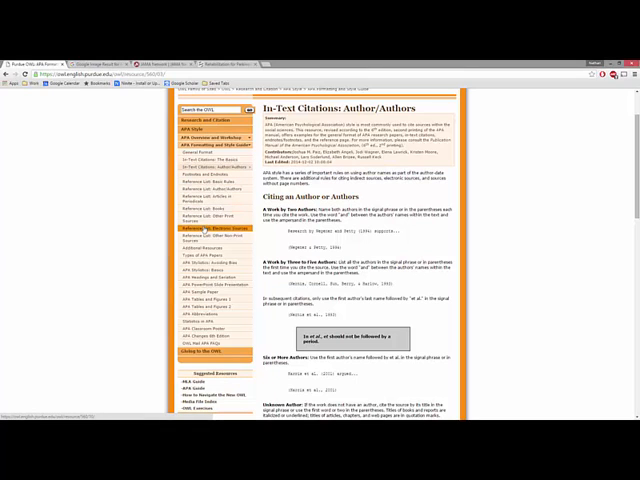
- Read the 'Reference List: Electronic Sources' examples for online periodicals, DOIs and databases
click(207, 234)
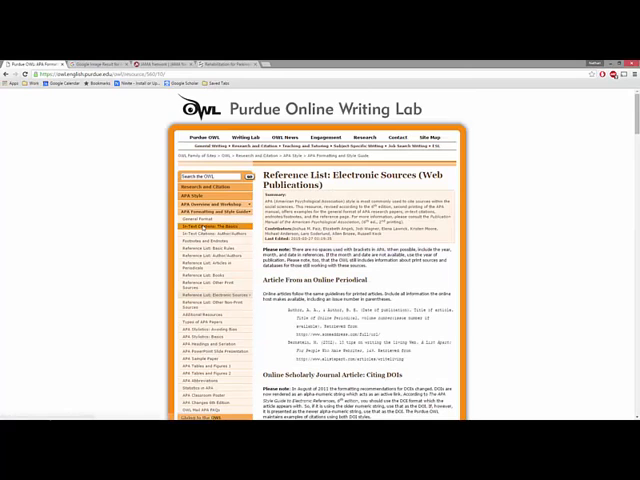
scroll(down, 3)
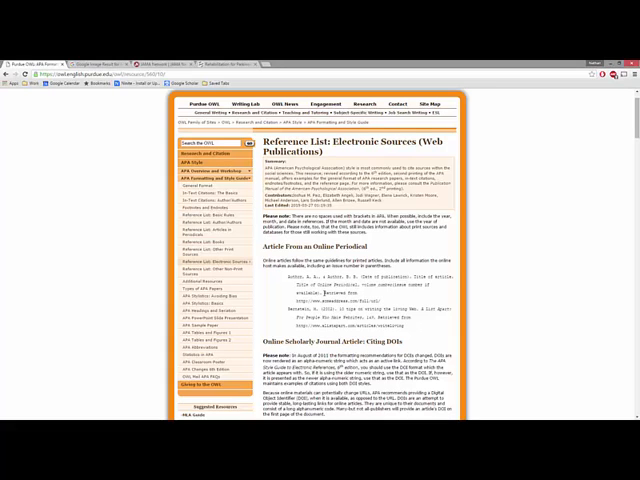
scroll(down, 3)
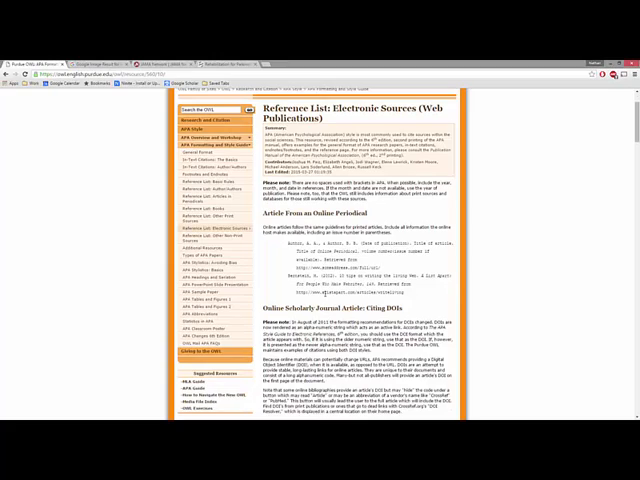
scroll(down, 3)
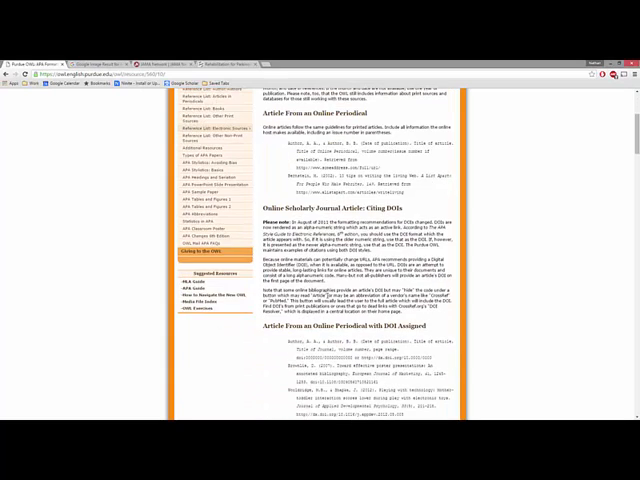
scroll(down, 3)
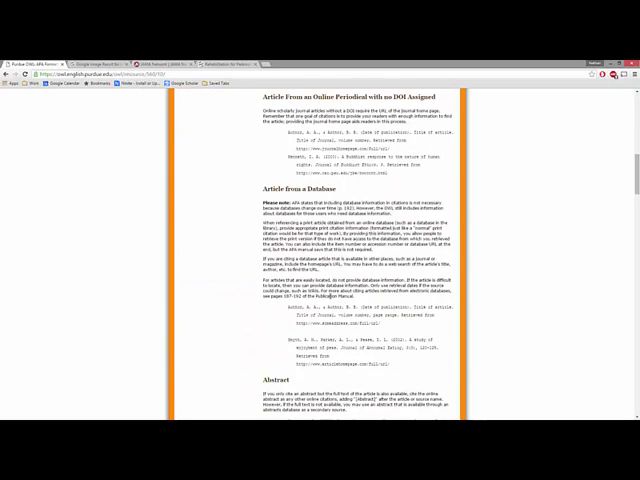
scroll(down, 3)
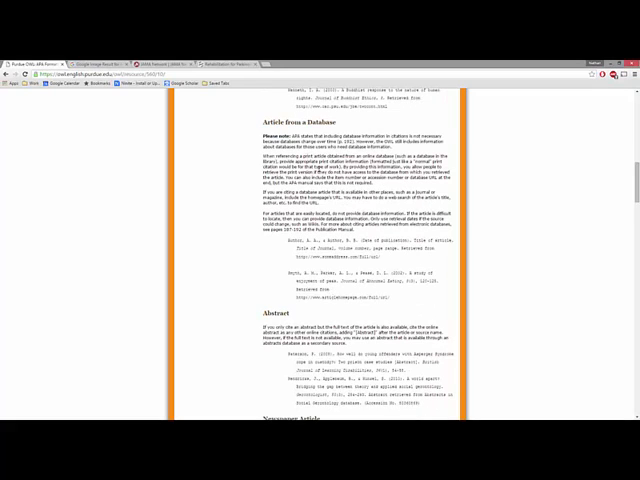
scroll(down, 3)
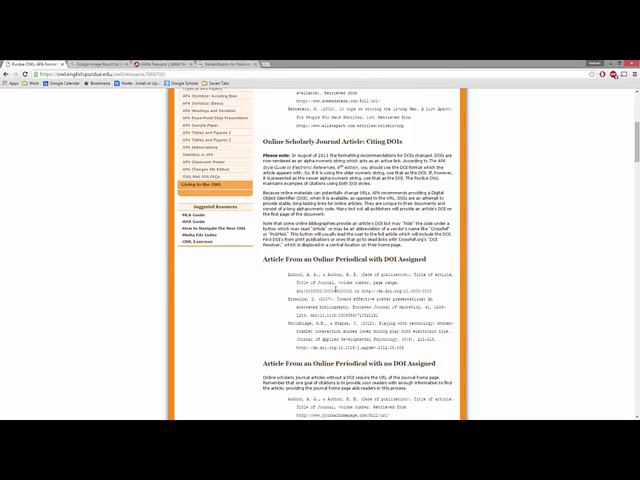
scroll(up, 3)
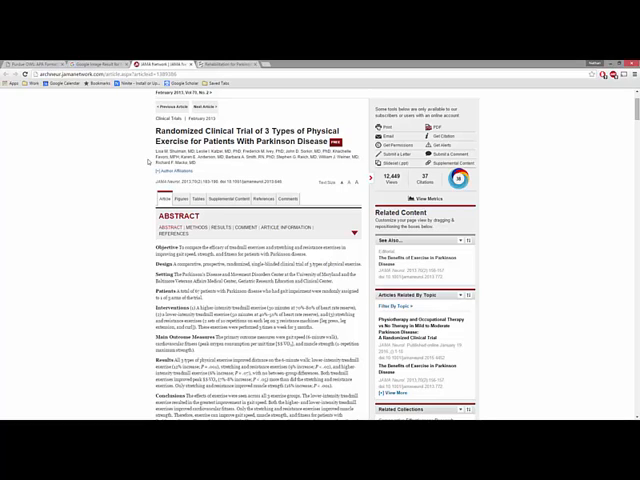
- View the abstract of the JAMA Parkinson disease exercise trial article
scroll(up, 3)
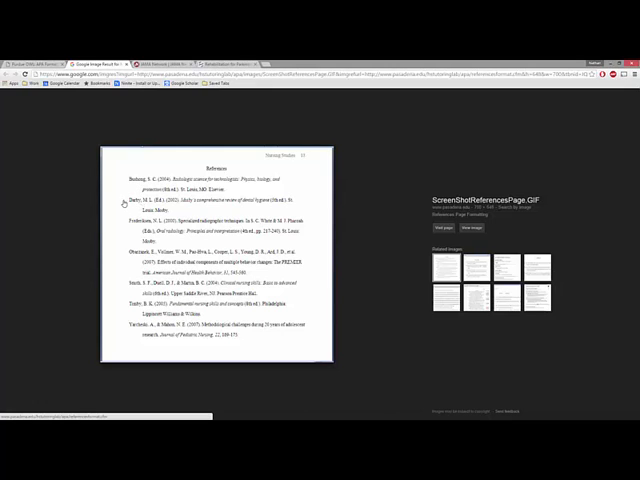
mouse_move(144, 222)
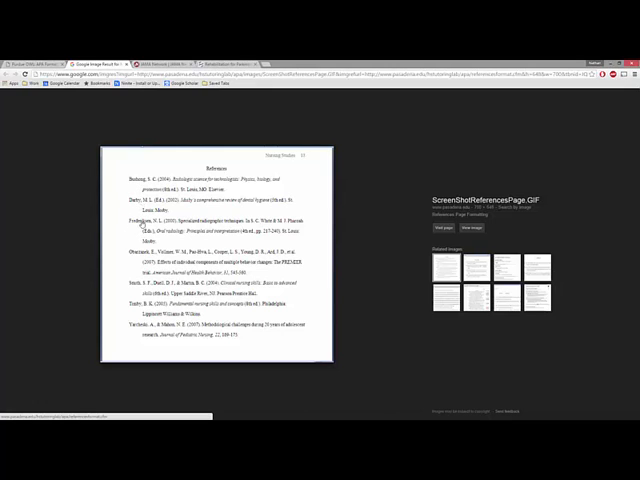